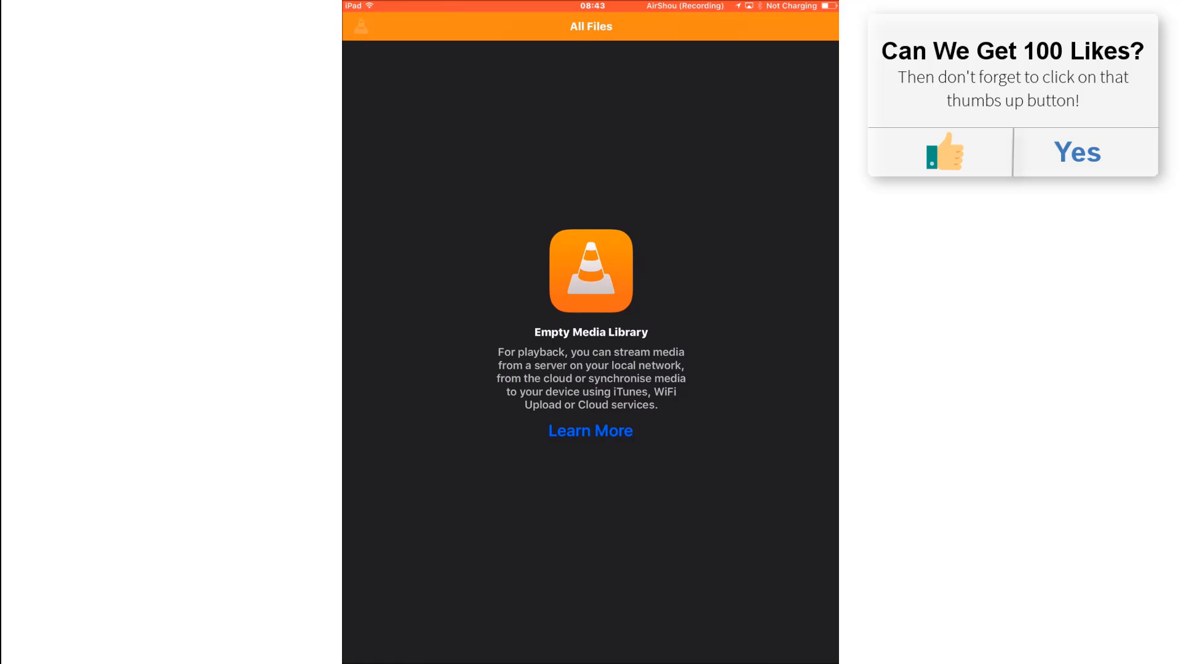
Open VLC's side menu to reach the Sharing via WiFi toggle
left_click(360, 25)
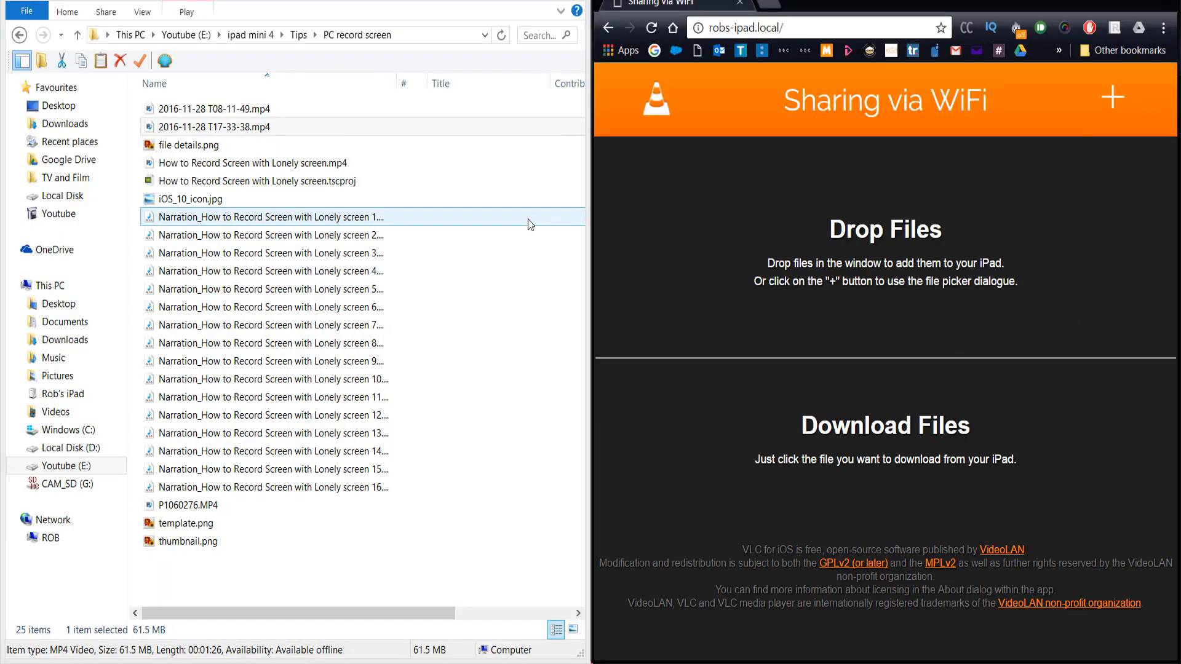
Pick 2016-11-28 T17-33-38.mp4 in File Explorer to drop onto the WiFi sharing page
left_click(213, 127)
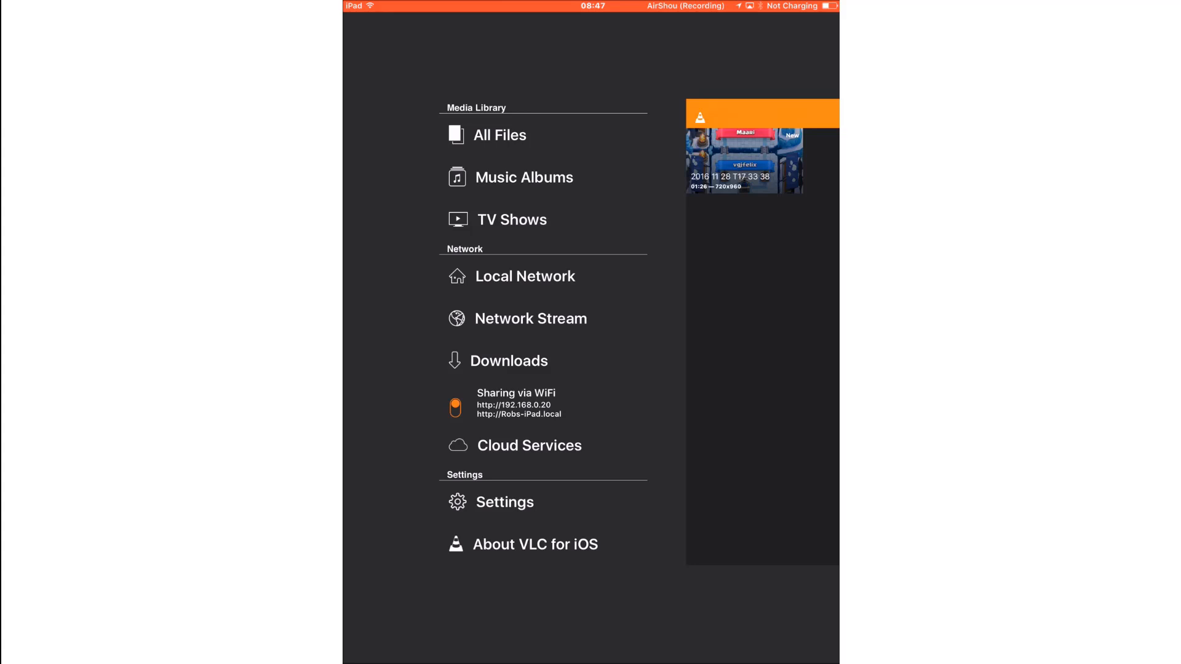
Mark the transferred 2016-11-28 T17-33-38 video in All Files editing mode
left_click(500, 135)
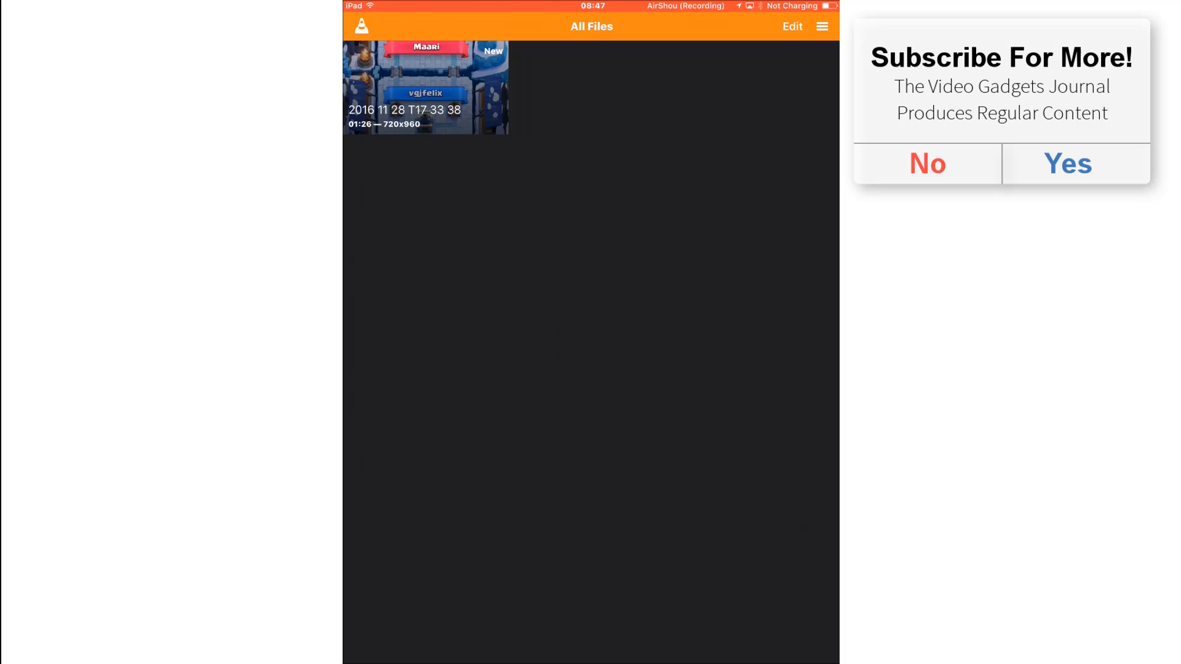
left_click(791, 25)
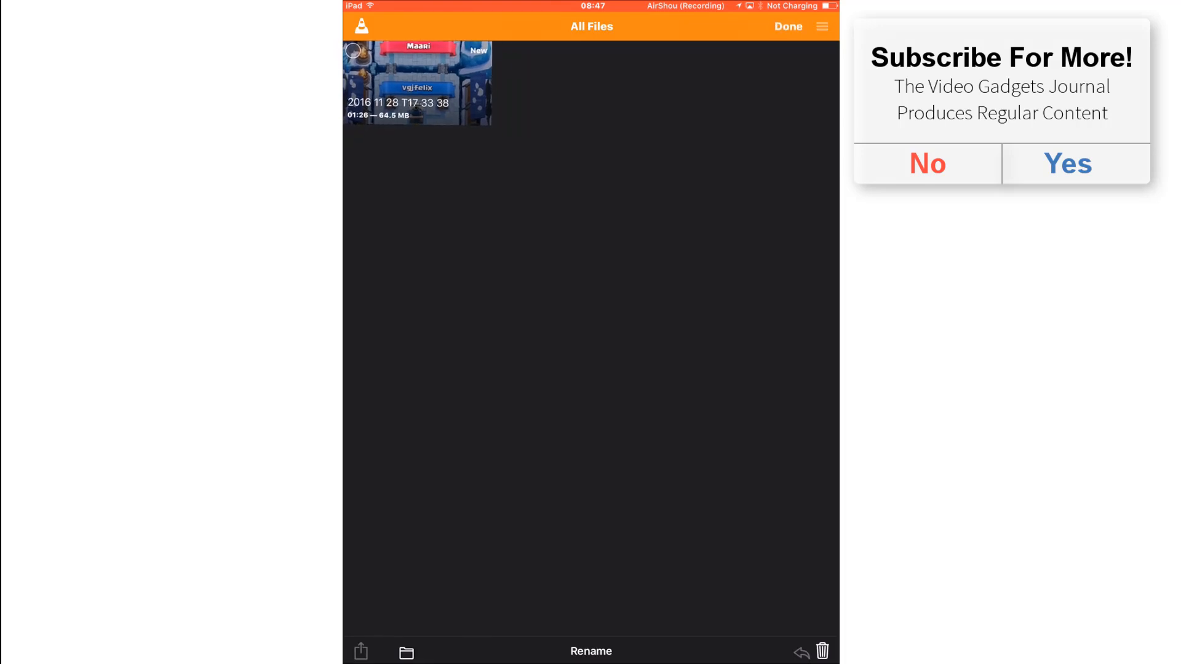
left_click(354, 49)
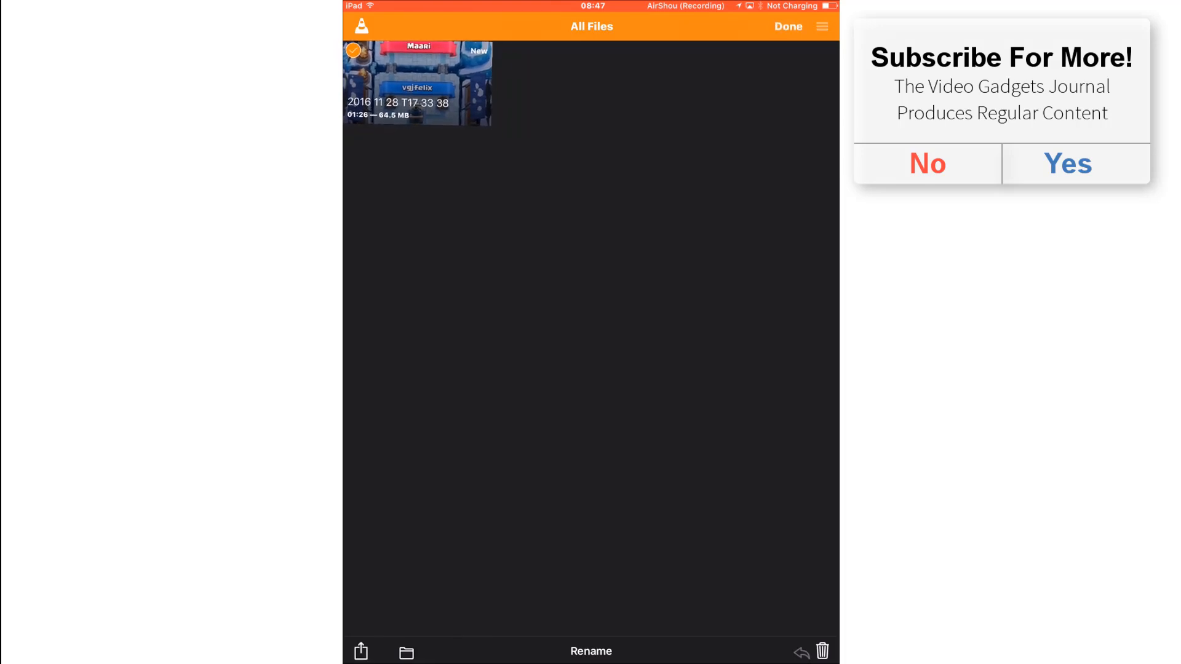
Save the video to the photo library, then reach the Apple Apps folder holding Photos
left_click(360, 651)
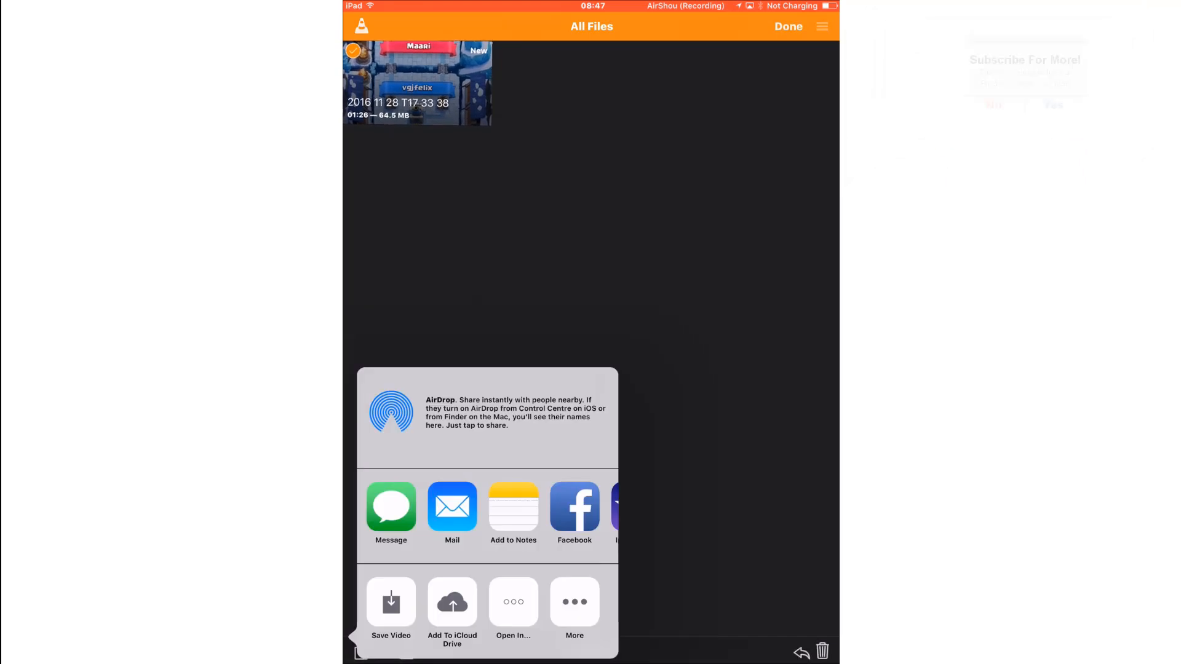
left_click(390, 610)
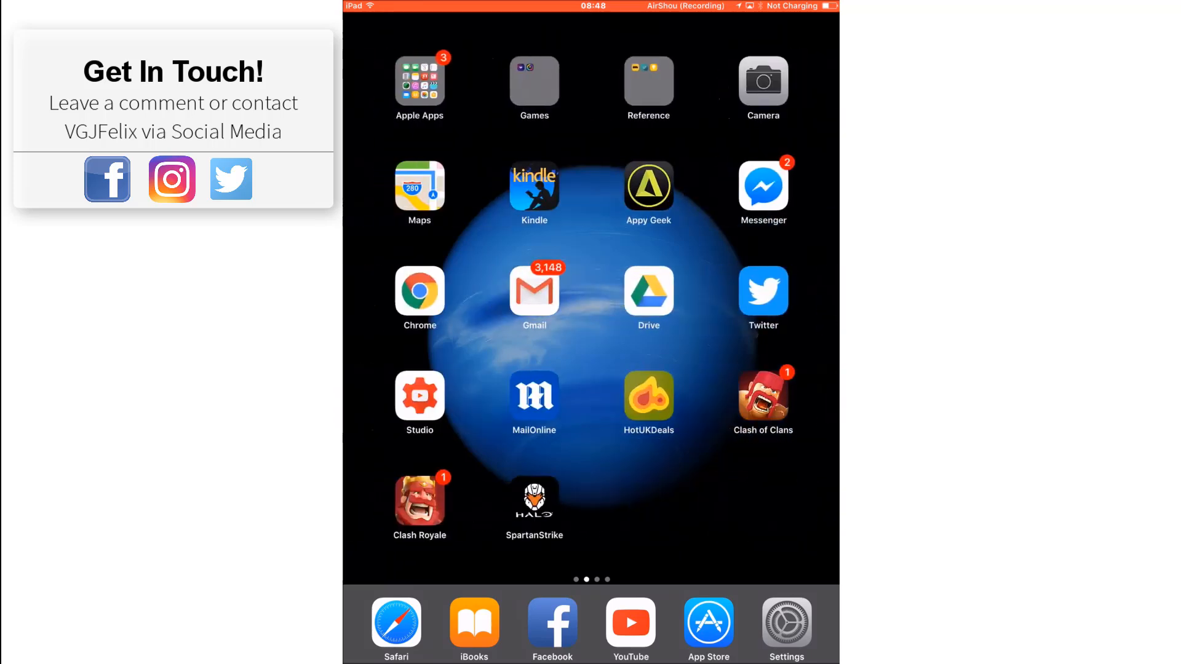
left_click(419, 79)
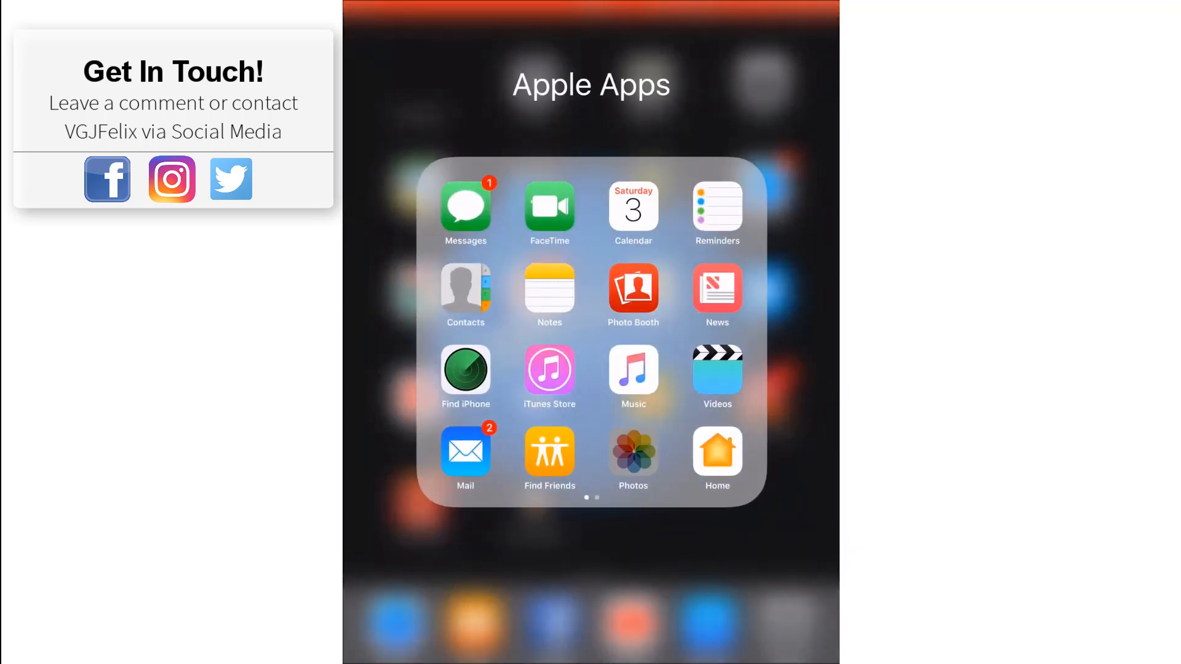